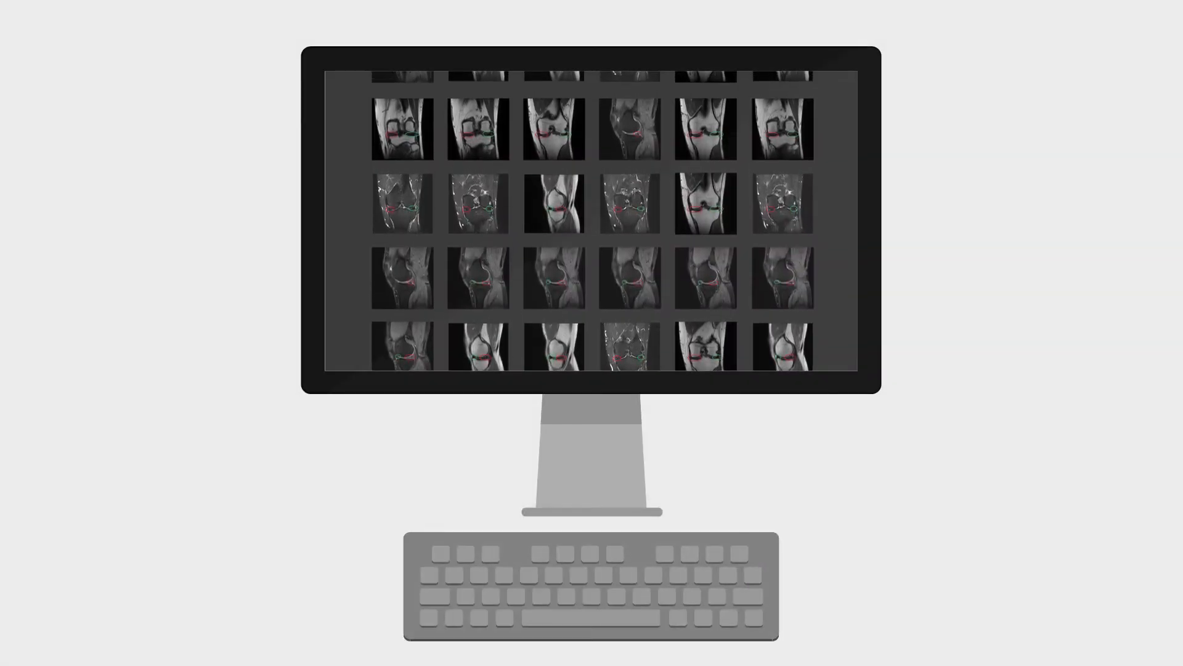
pyautogui.scroll(3)
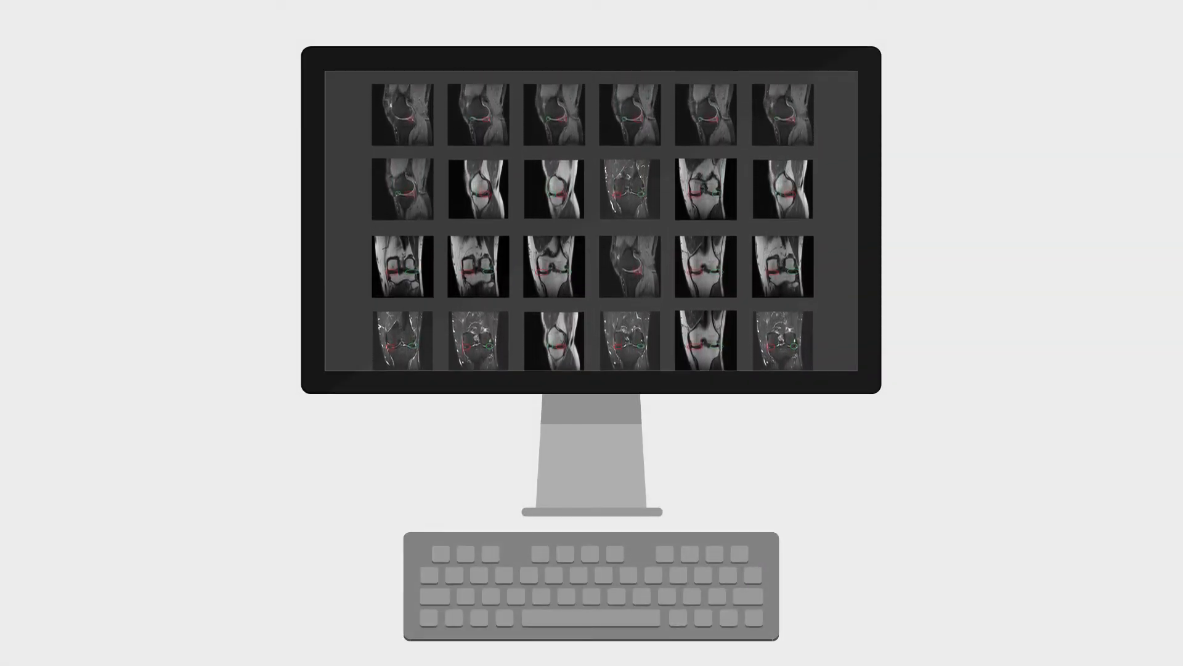
pyautogui.scroll(-3)
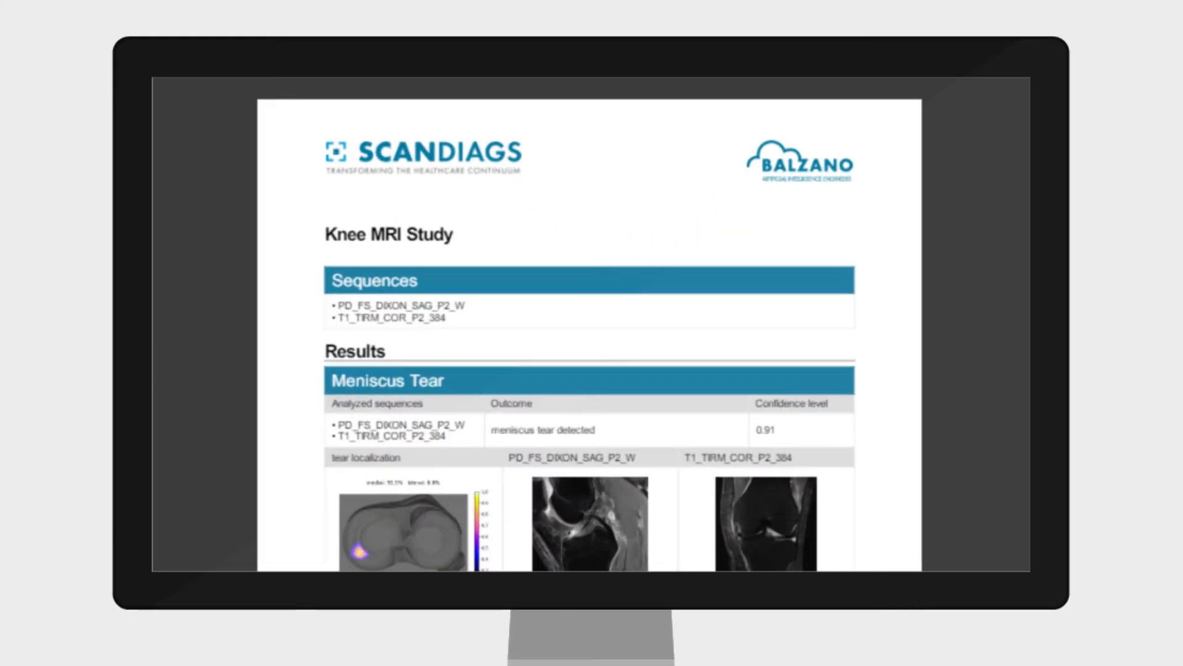
pyautogui.scroll(-3)
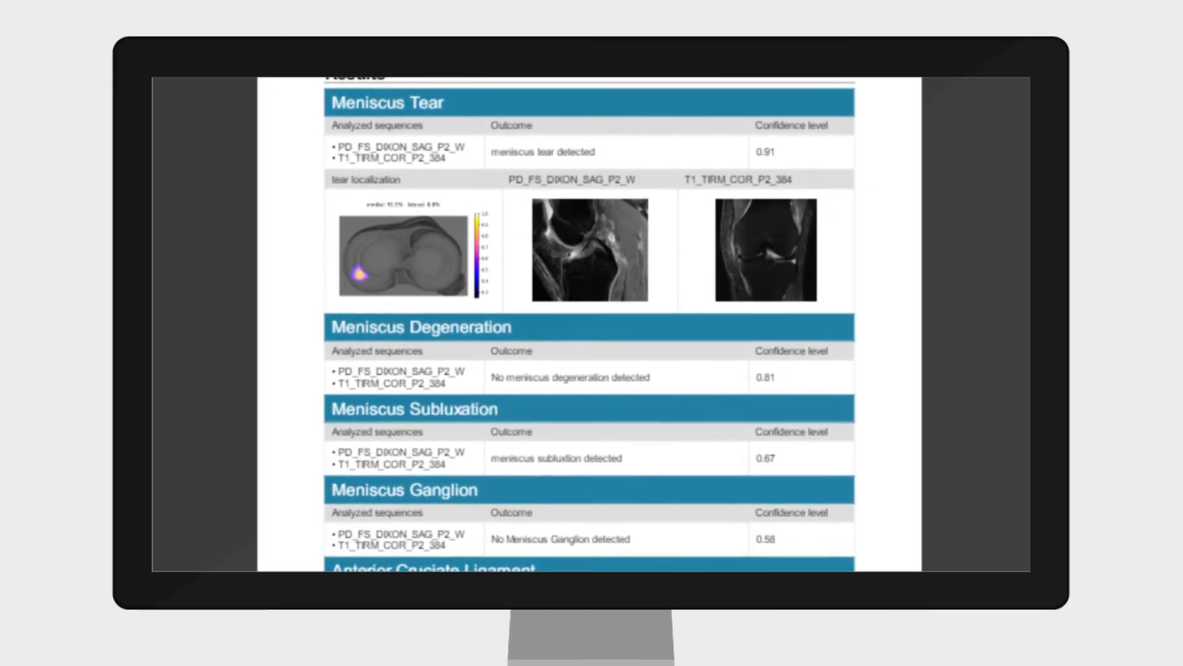